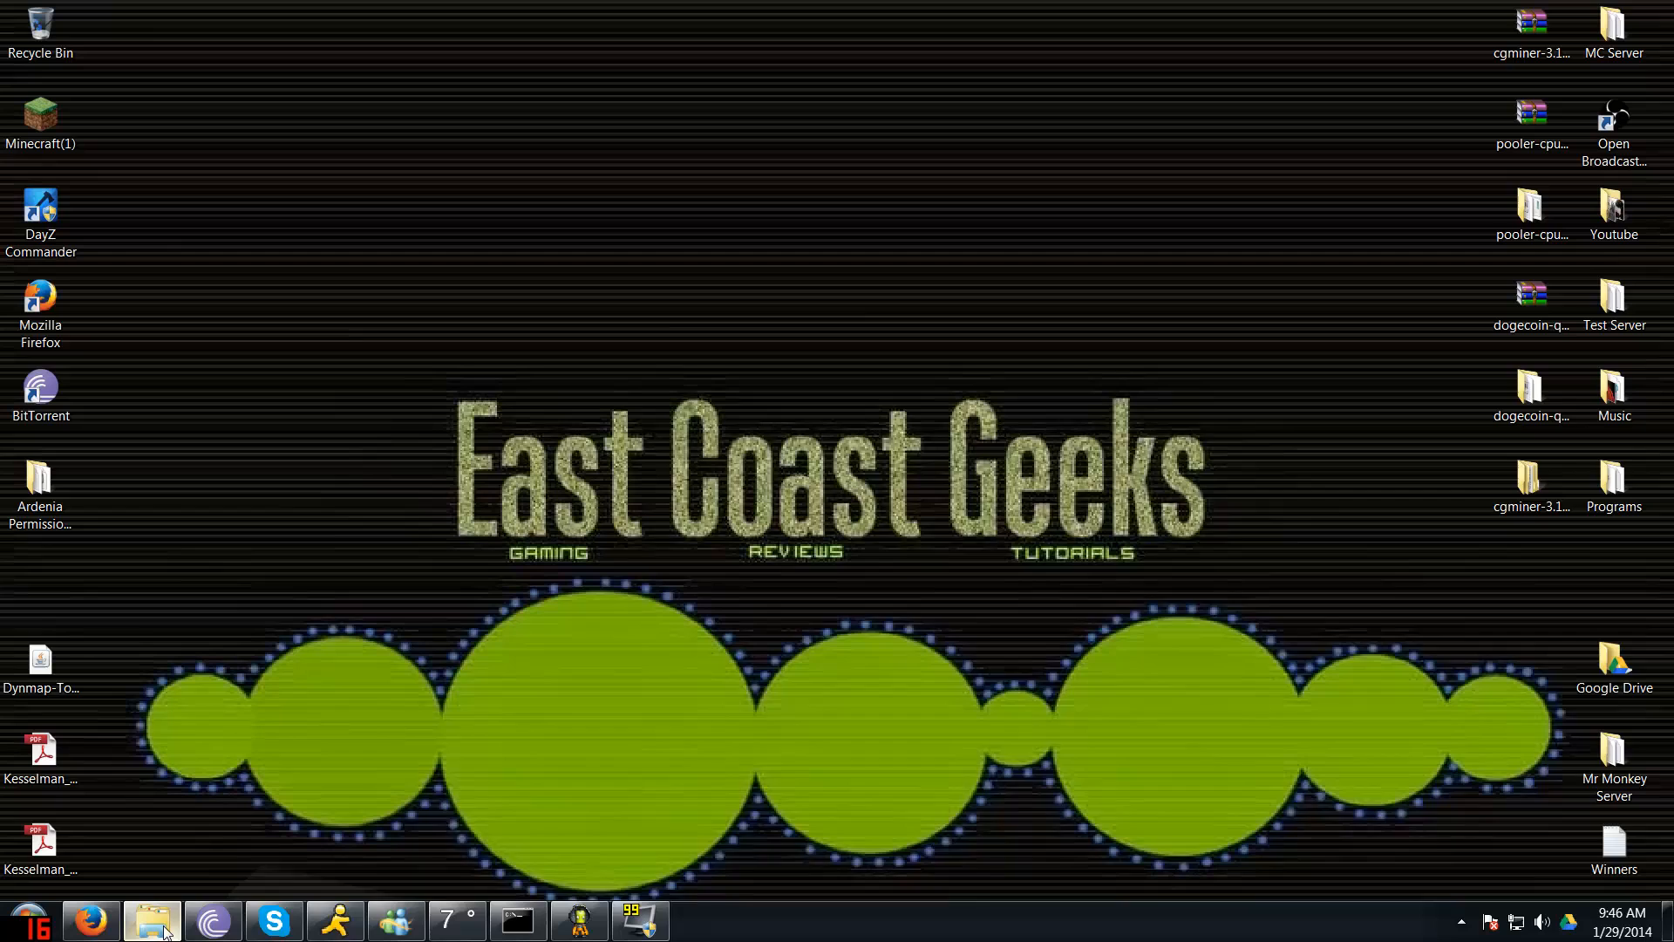
Navigate Windows Explorer to the Kerbal Space Program GameData\Squad\Parts folder on D:
left_click(154, 919)
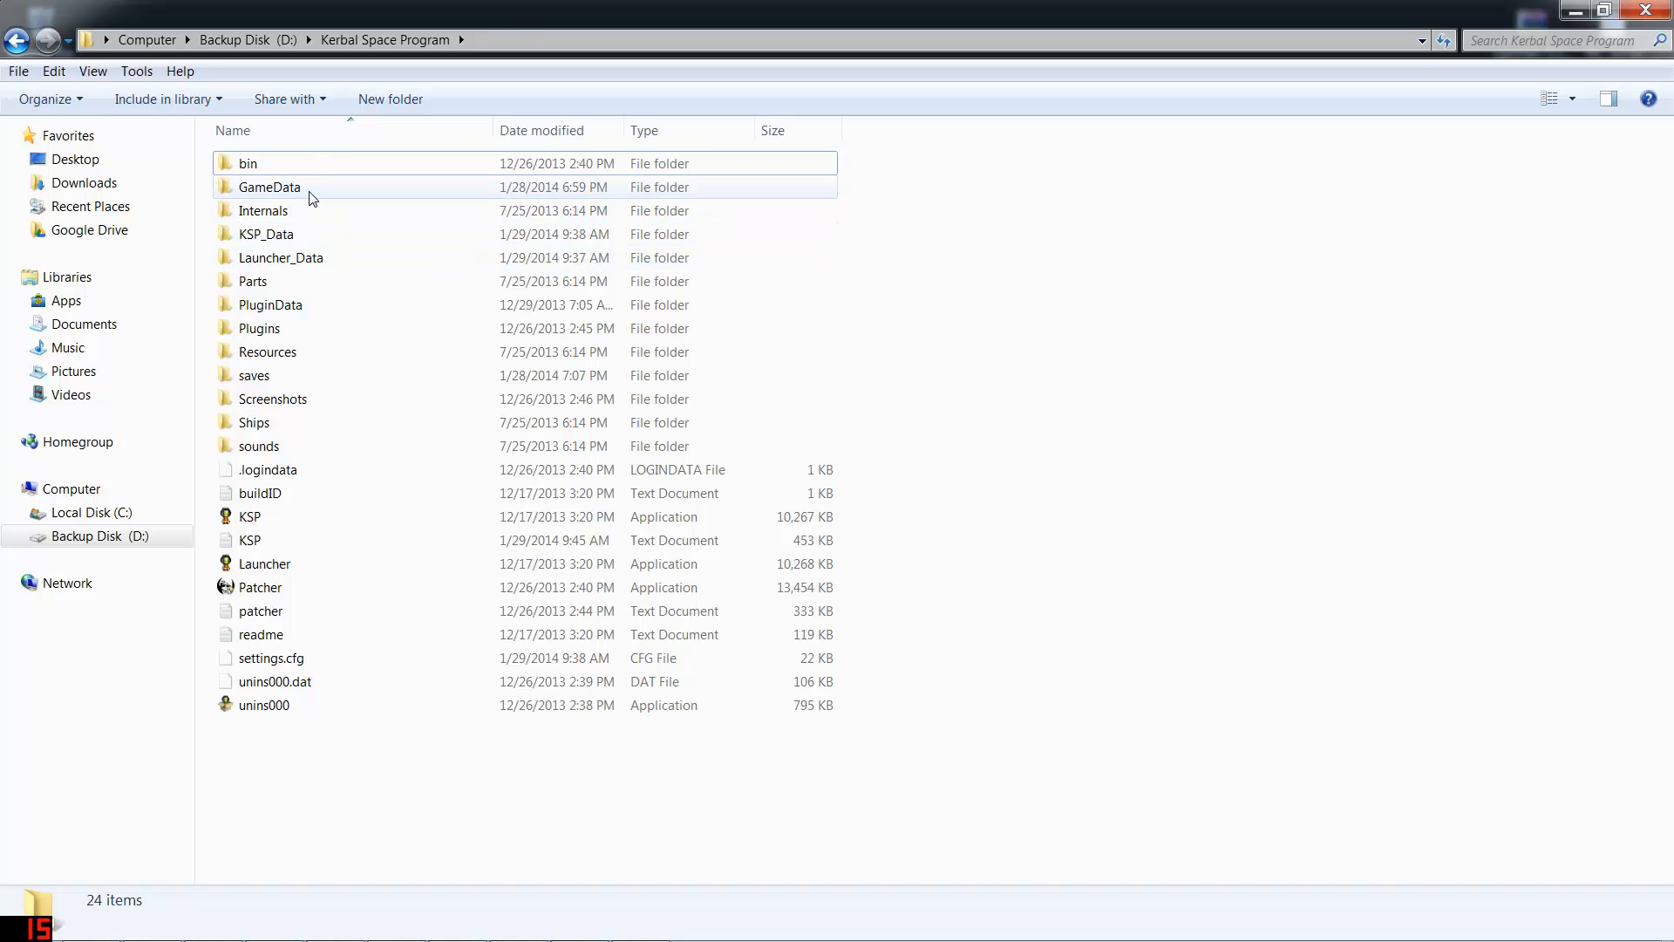
double_click(269, 186)
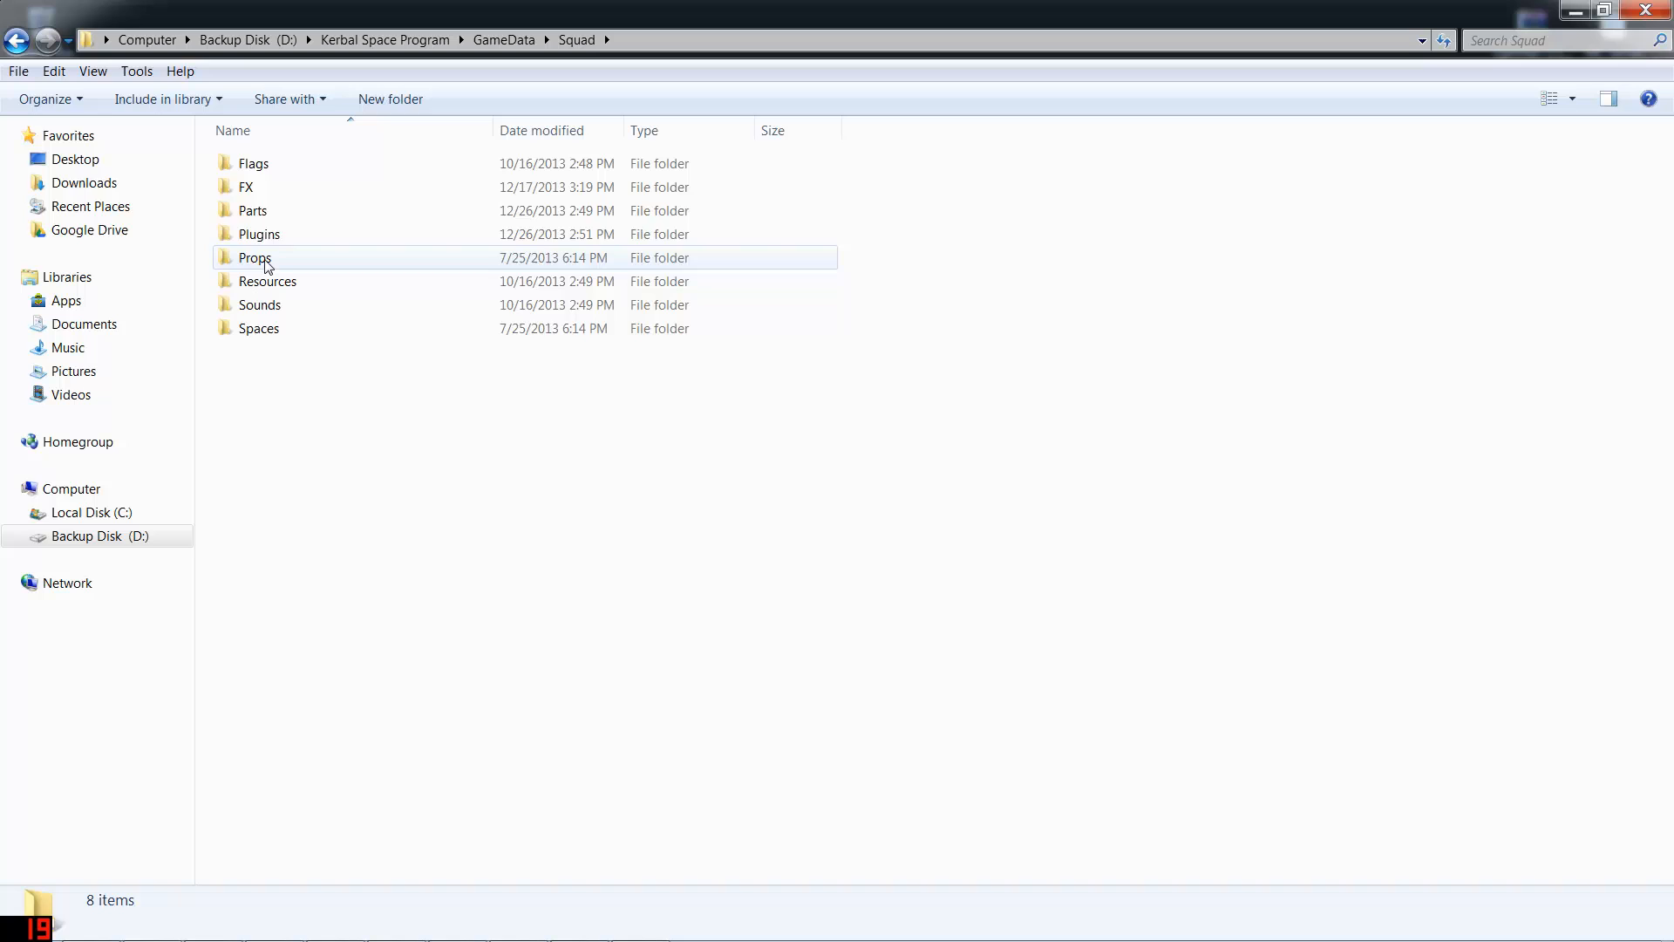
double_click(253, 211)
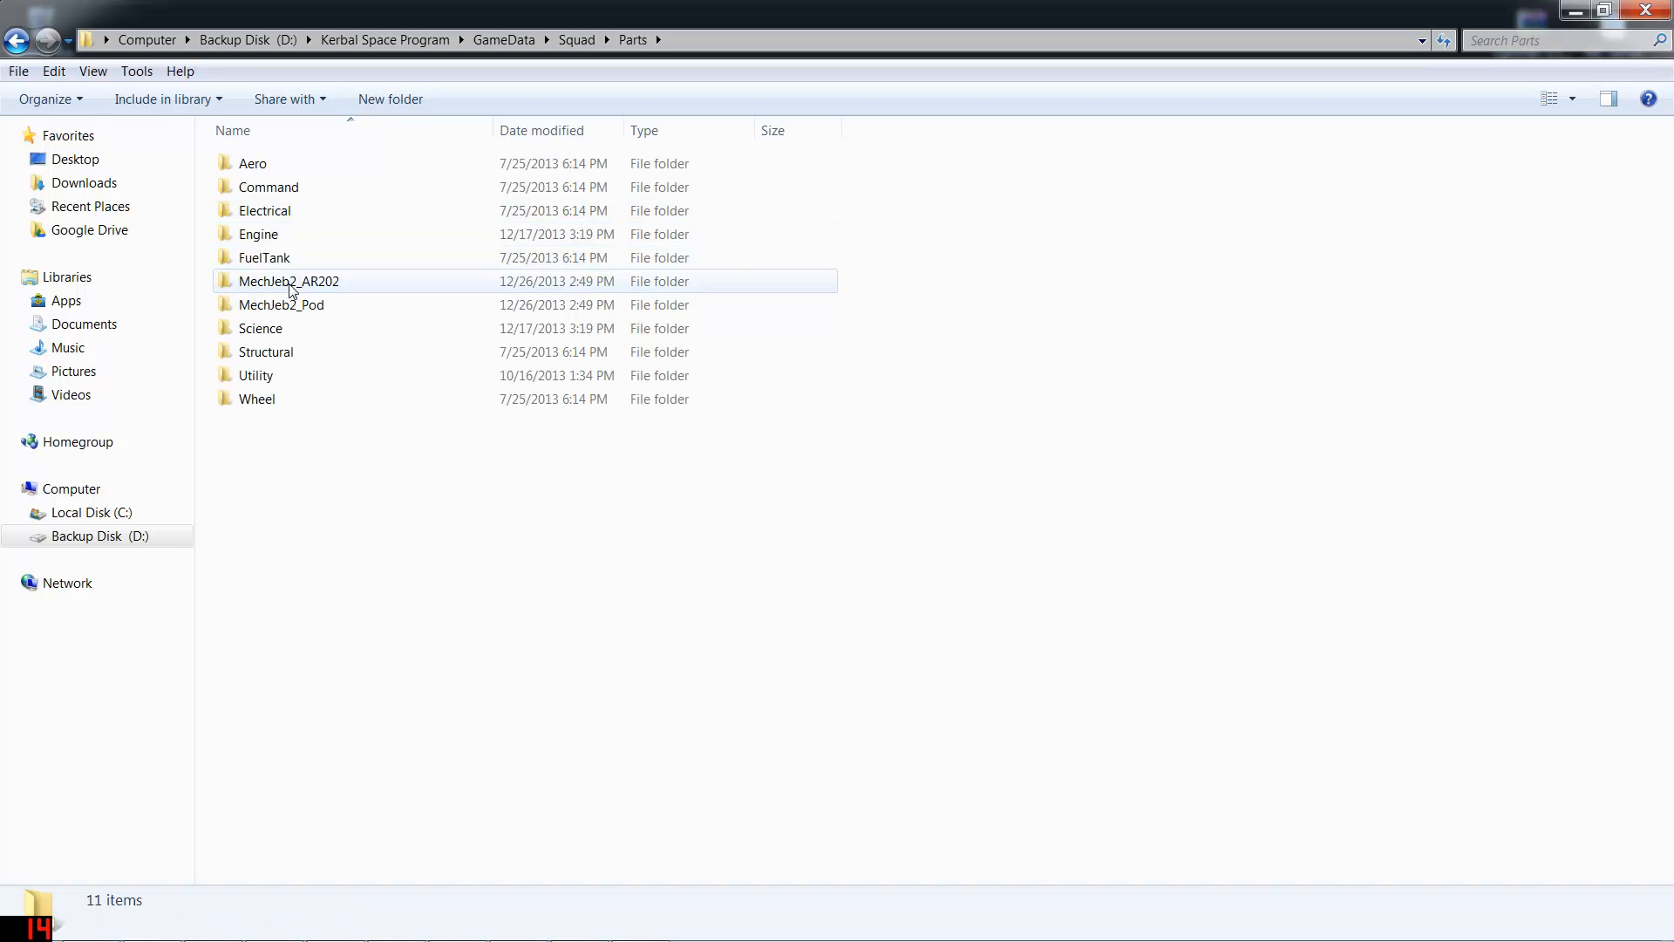
mouse_move(288, 280)
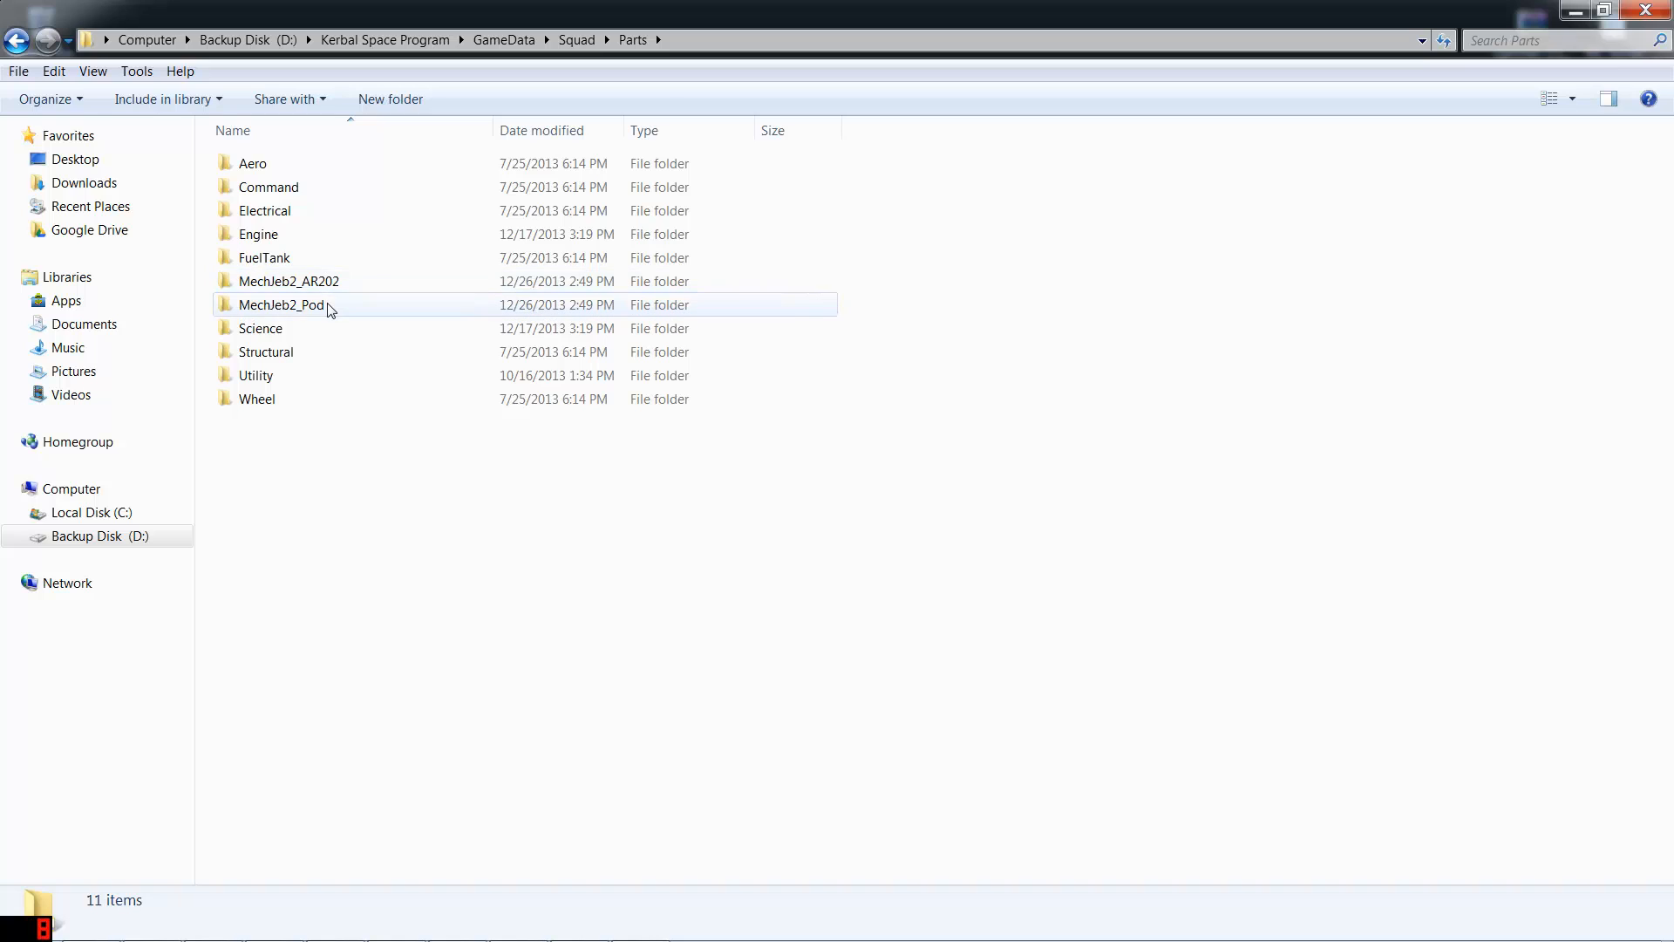
mouse_move(281, 303)
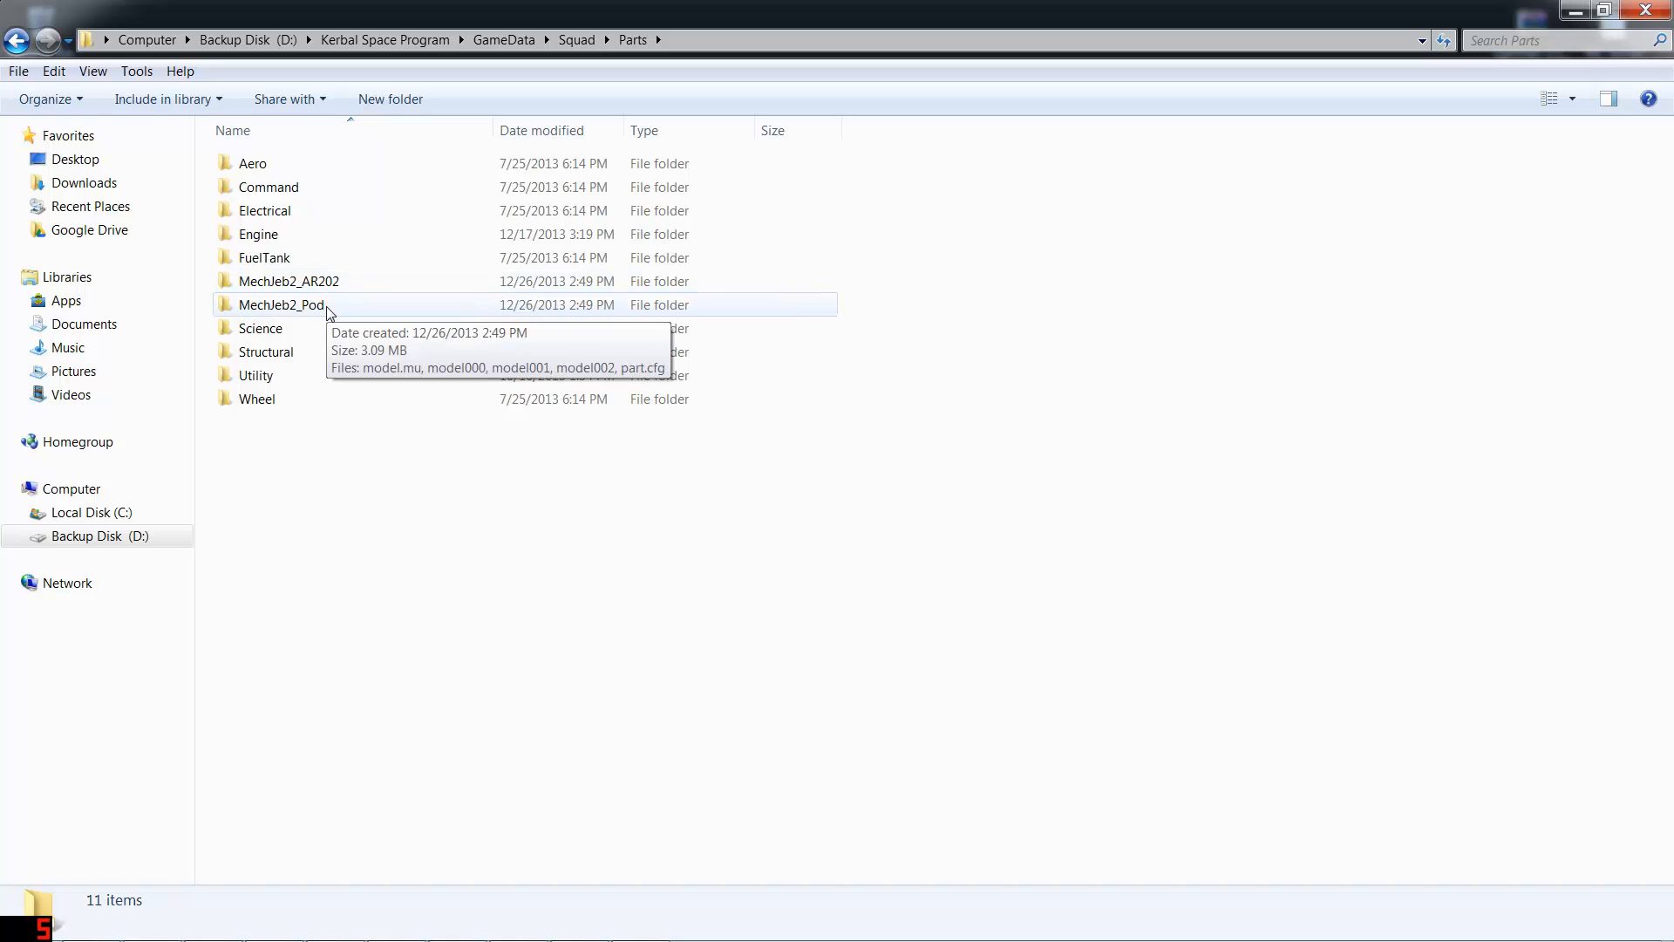
Open the MechJeb2_Pod folder's part.cfg in Notepad++
double_click(280, 303)
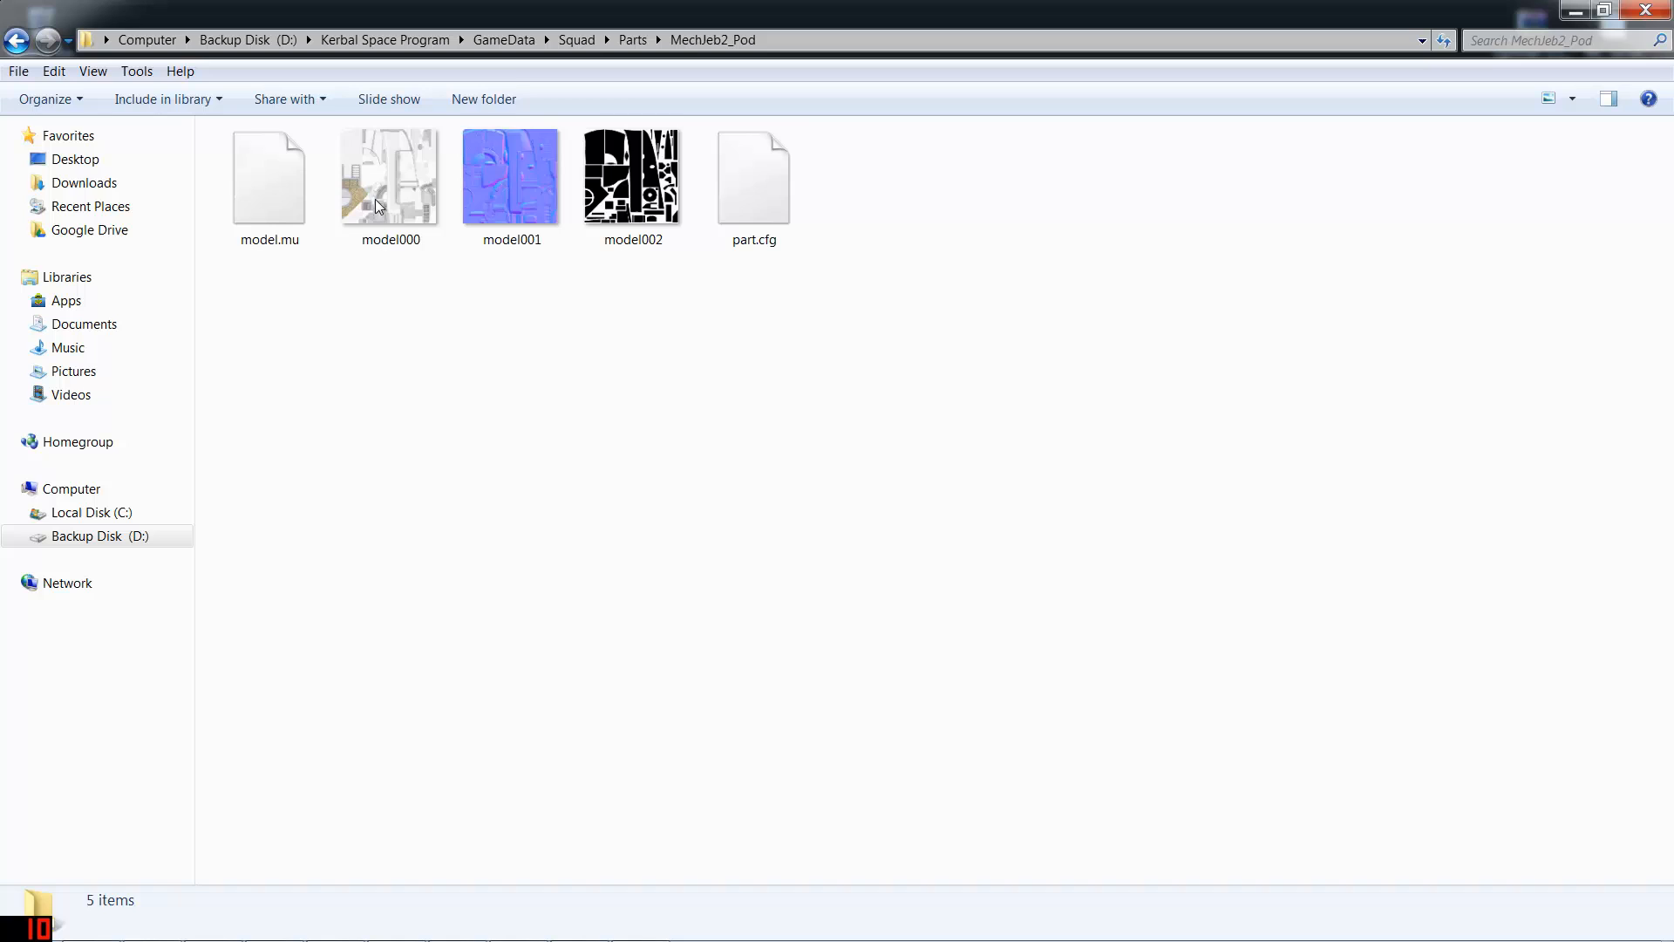
left_click(754, 176)
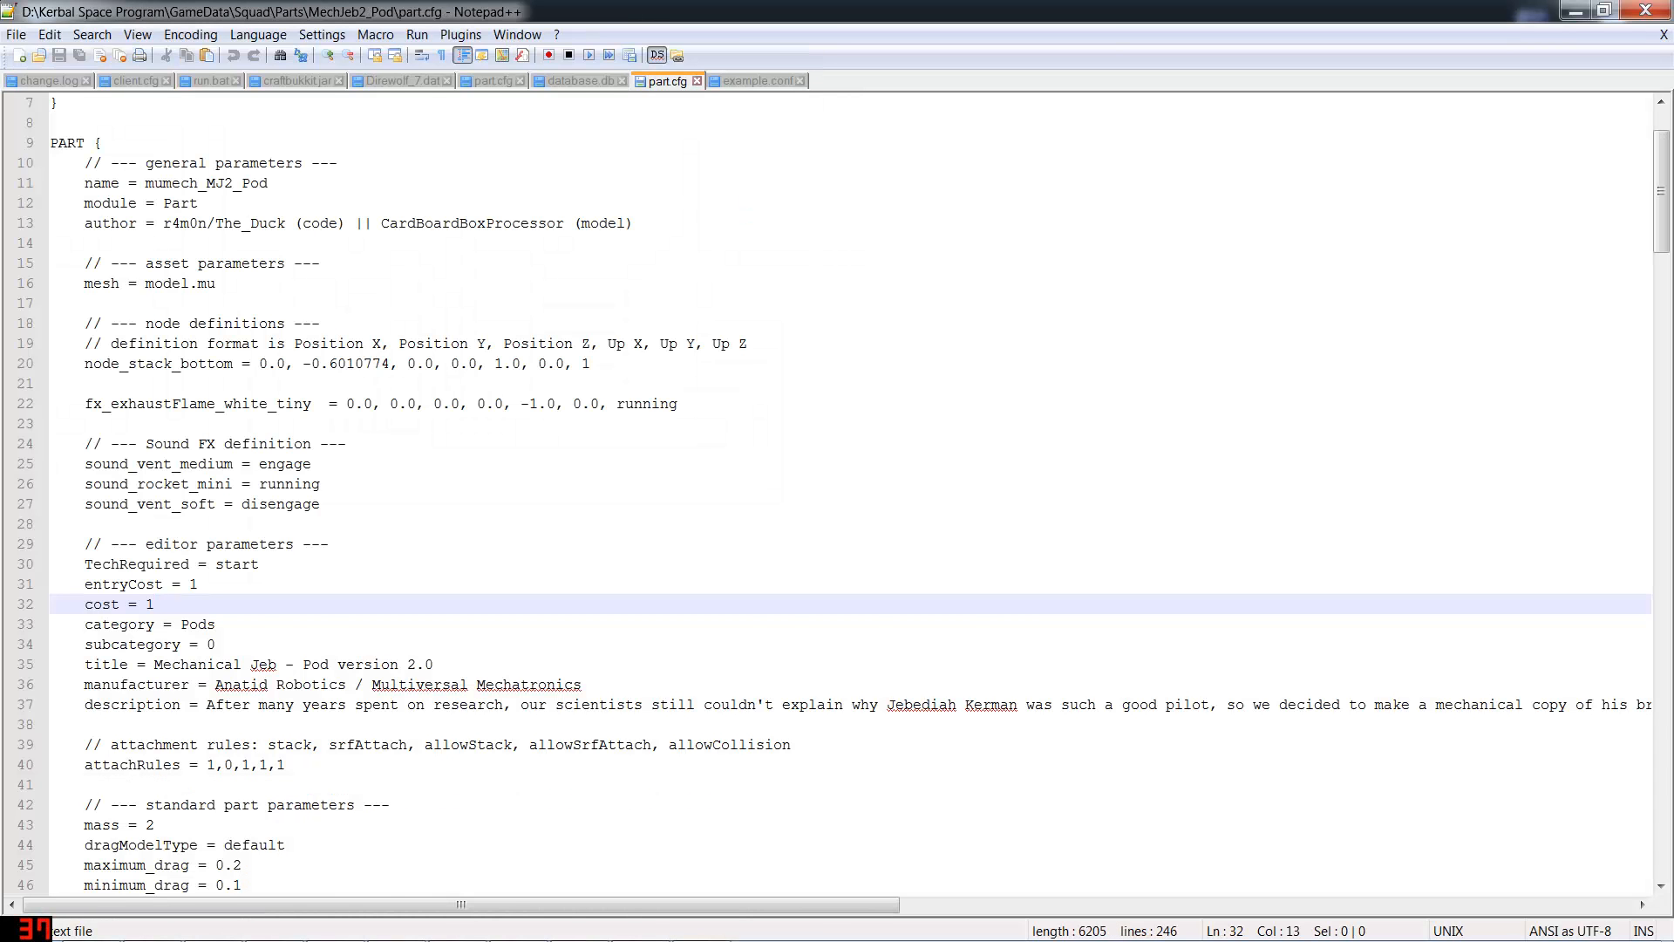
Replace flightControl with 'start' on the CustomWindowEditor and SmartASS unlockTechs lines and save part.cfg
scroll("down", 3)
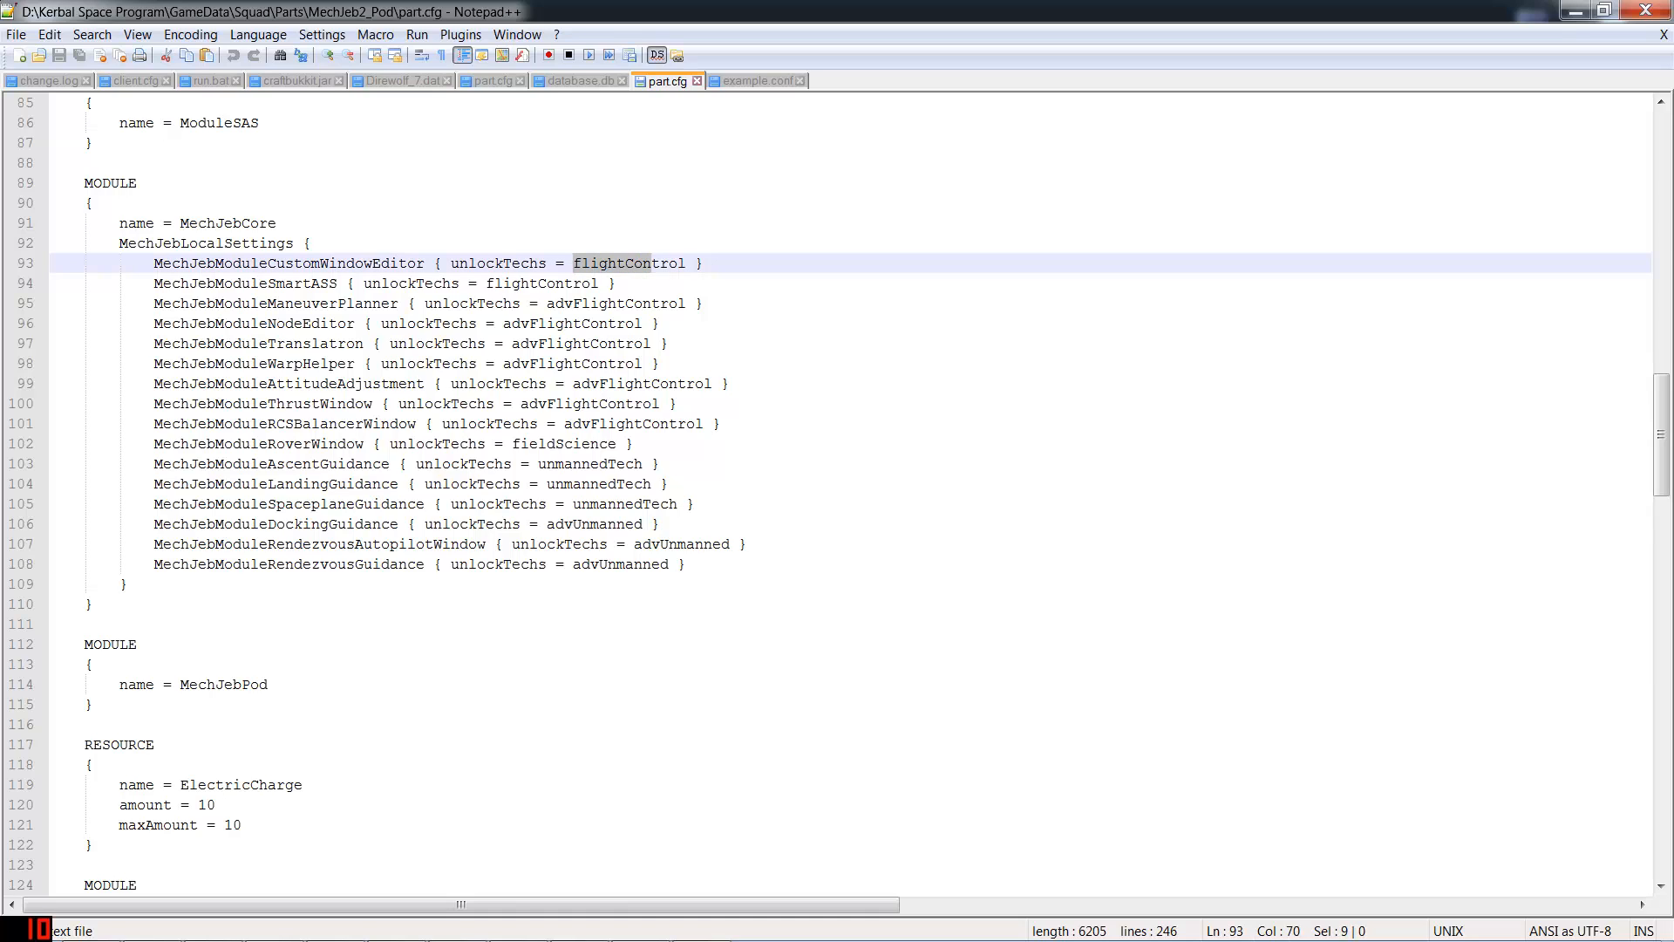
key("Delete")
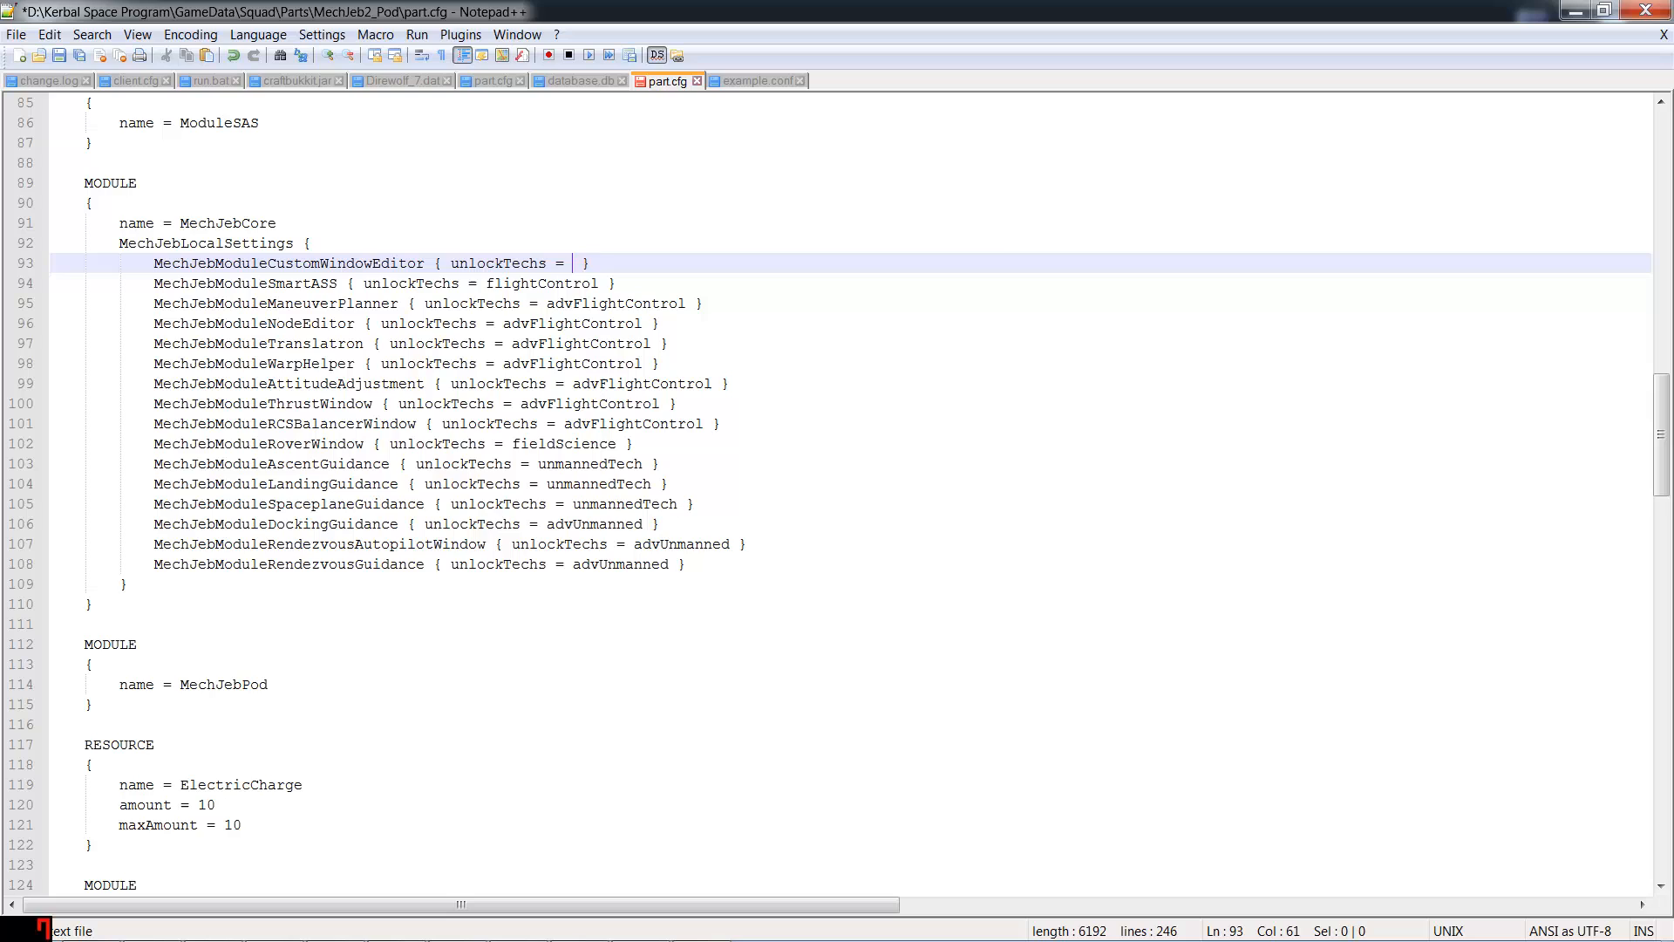
type("start")
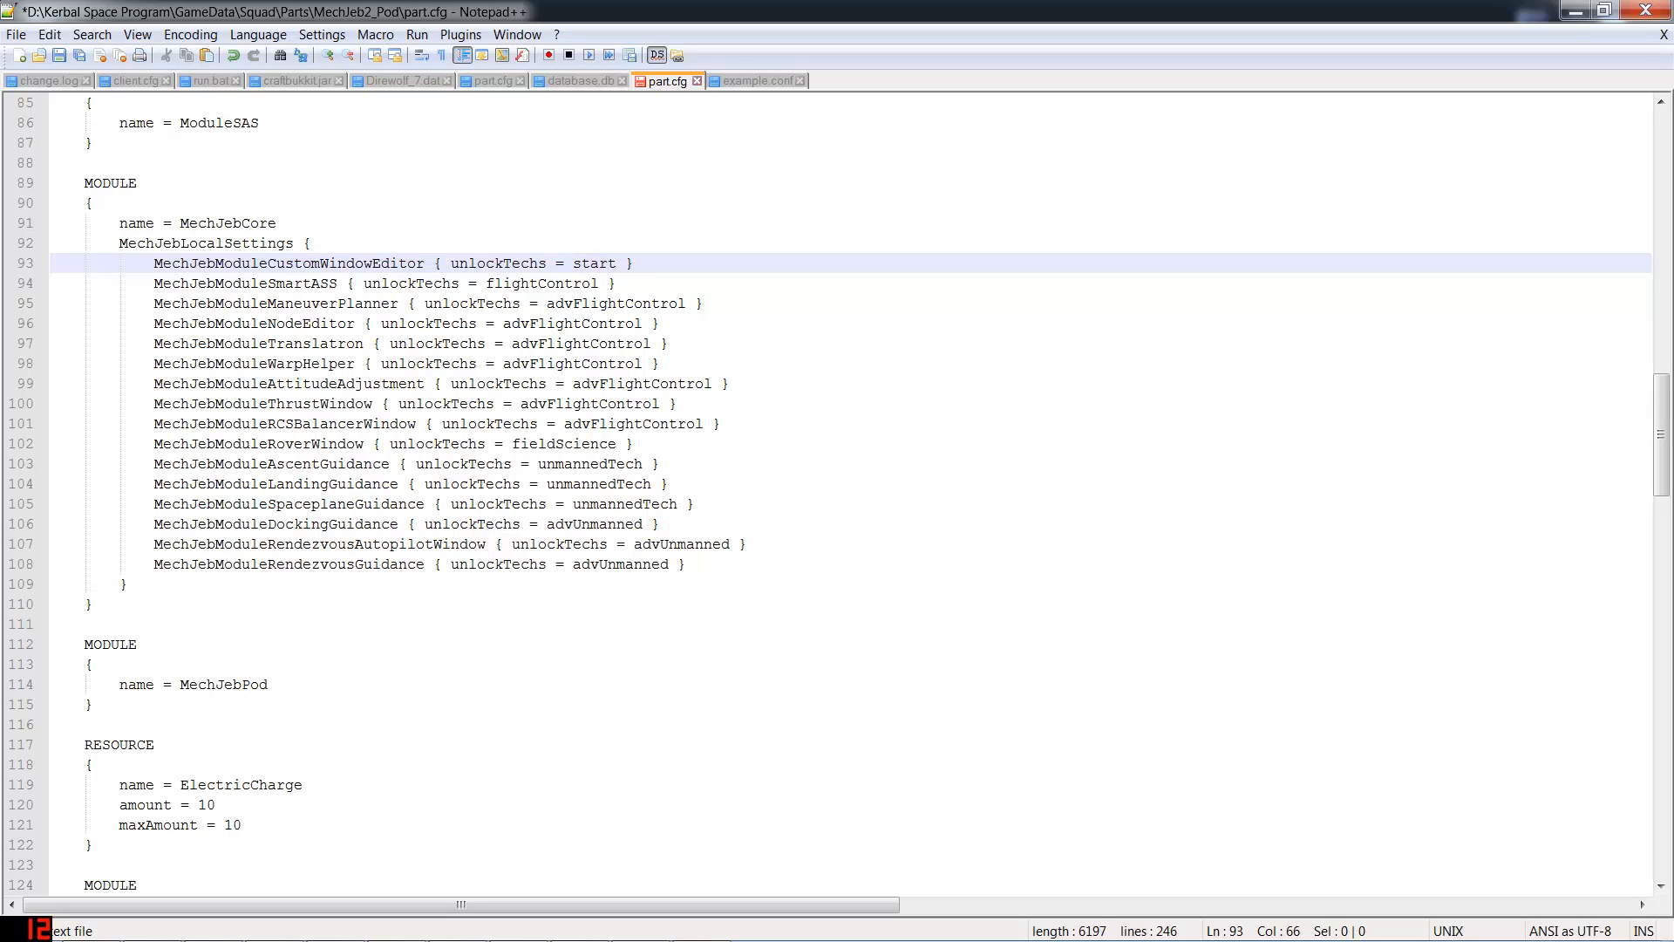
double_click(542, 283)
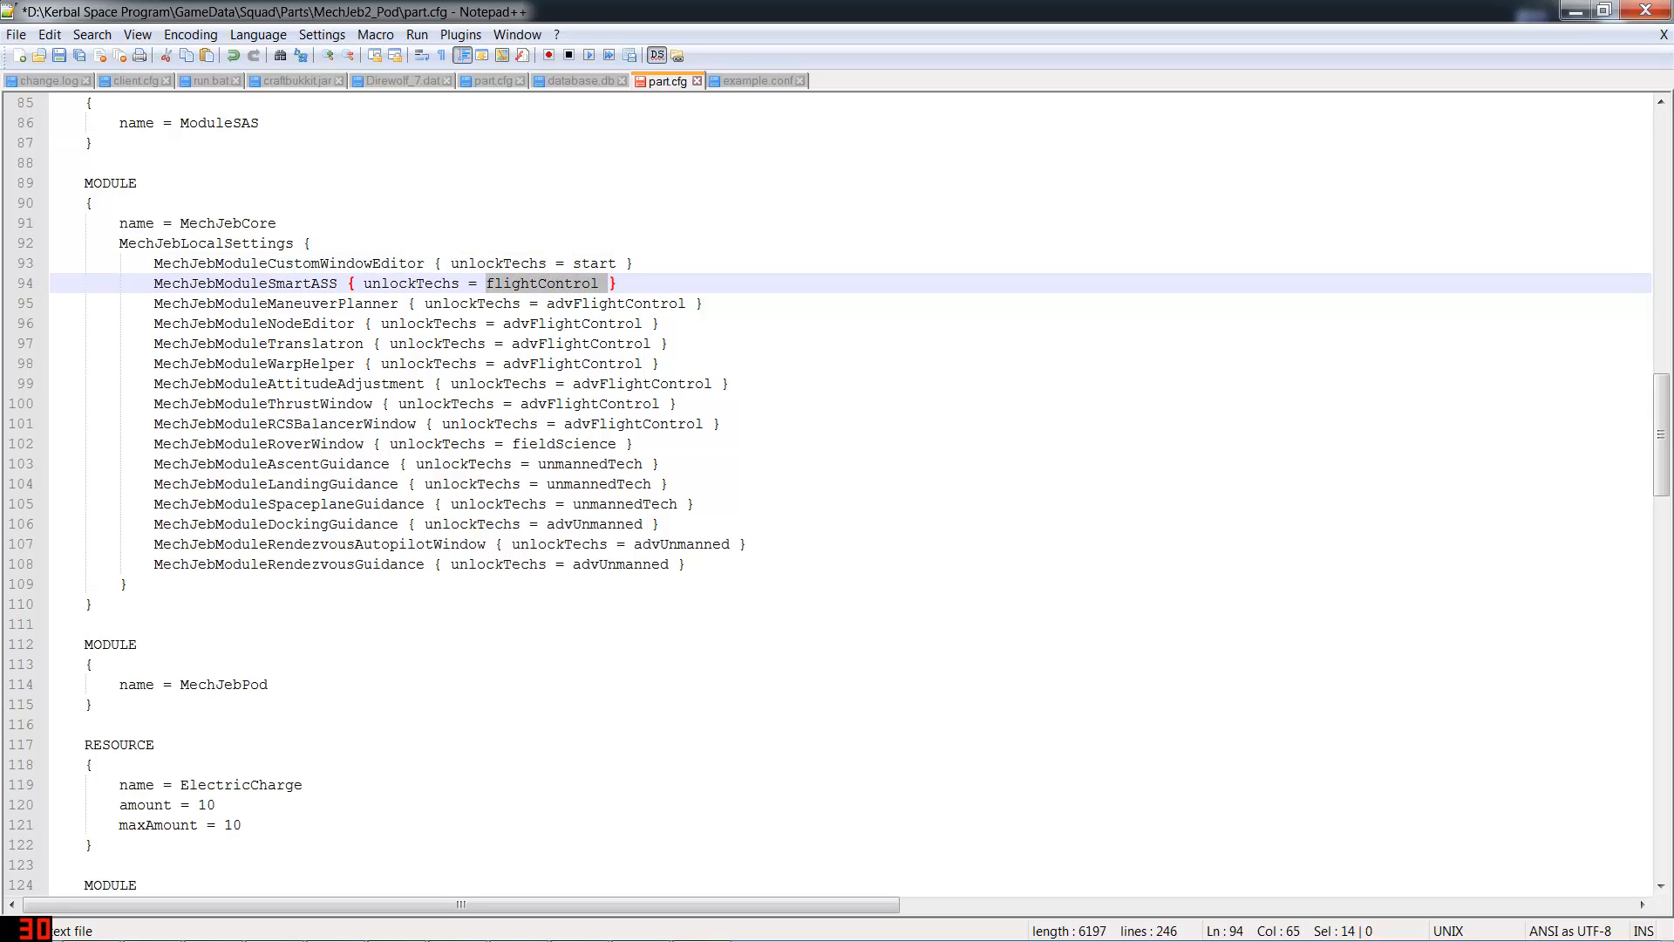
type("start")
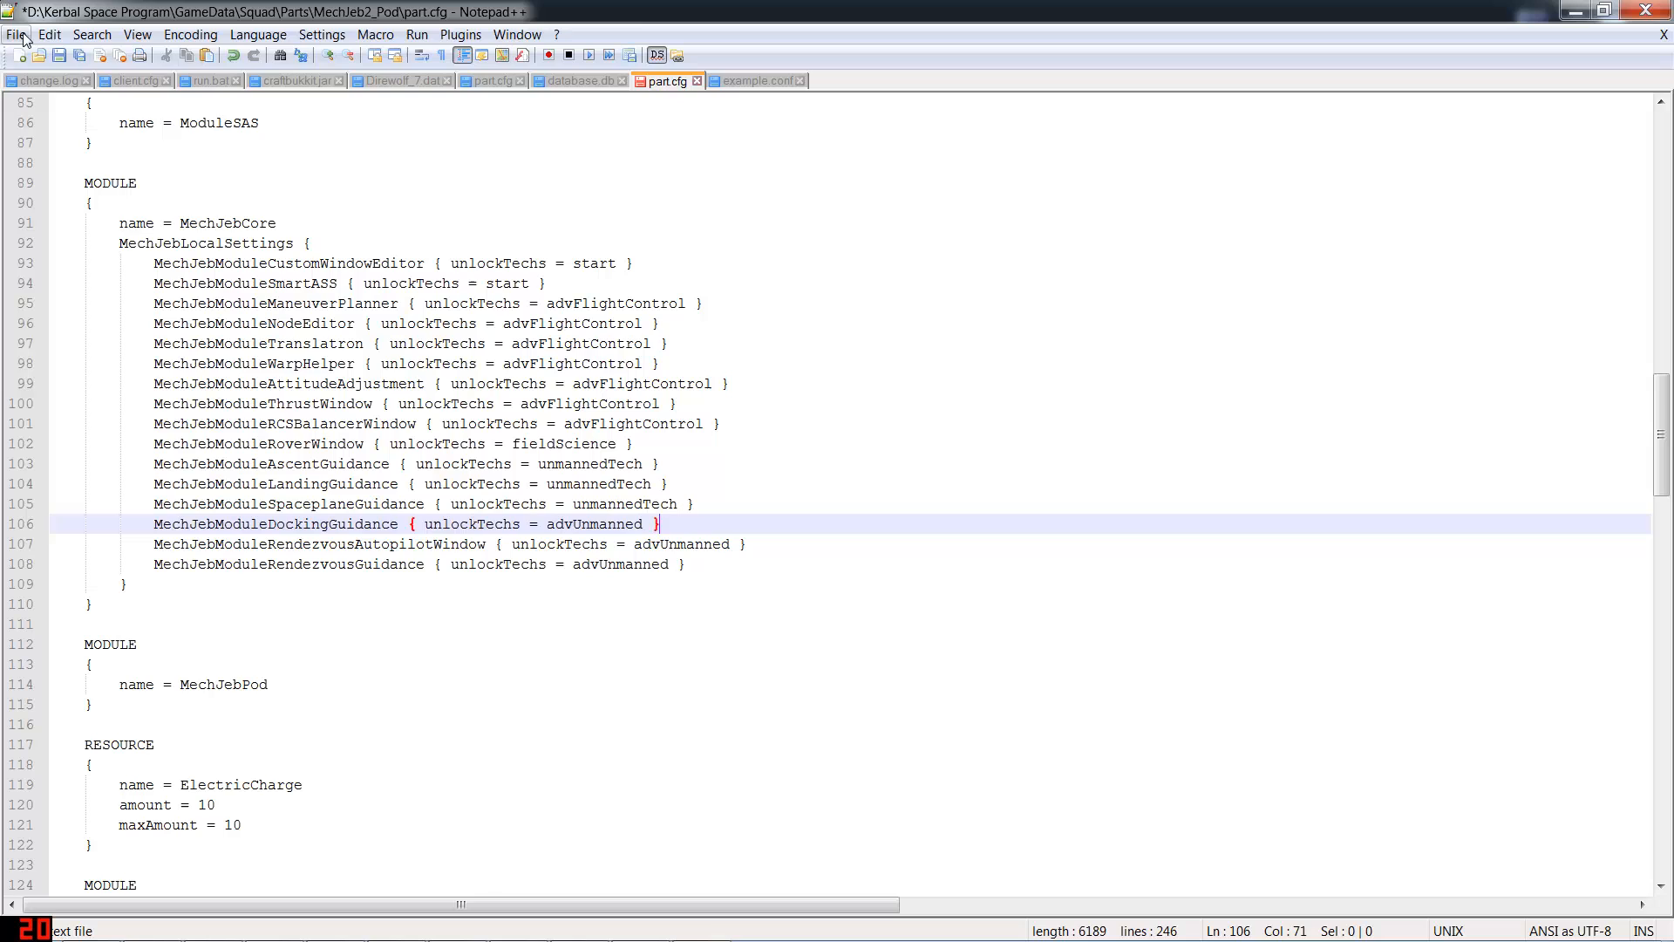
key("ctrl+s")
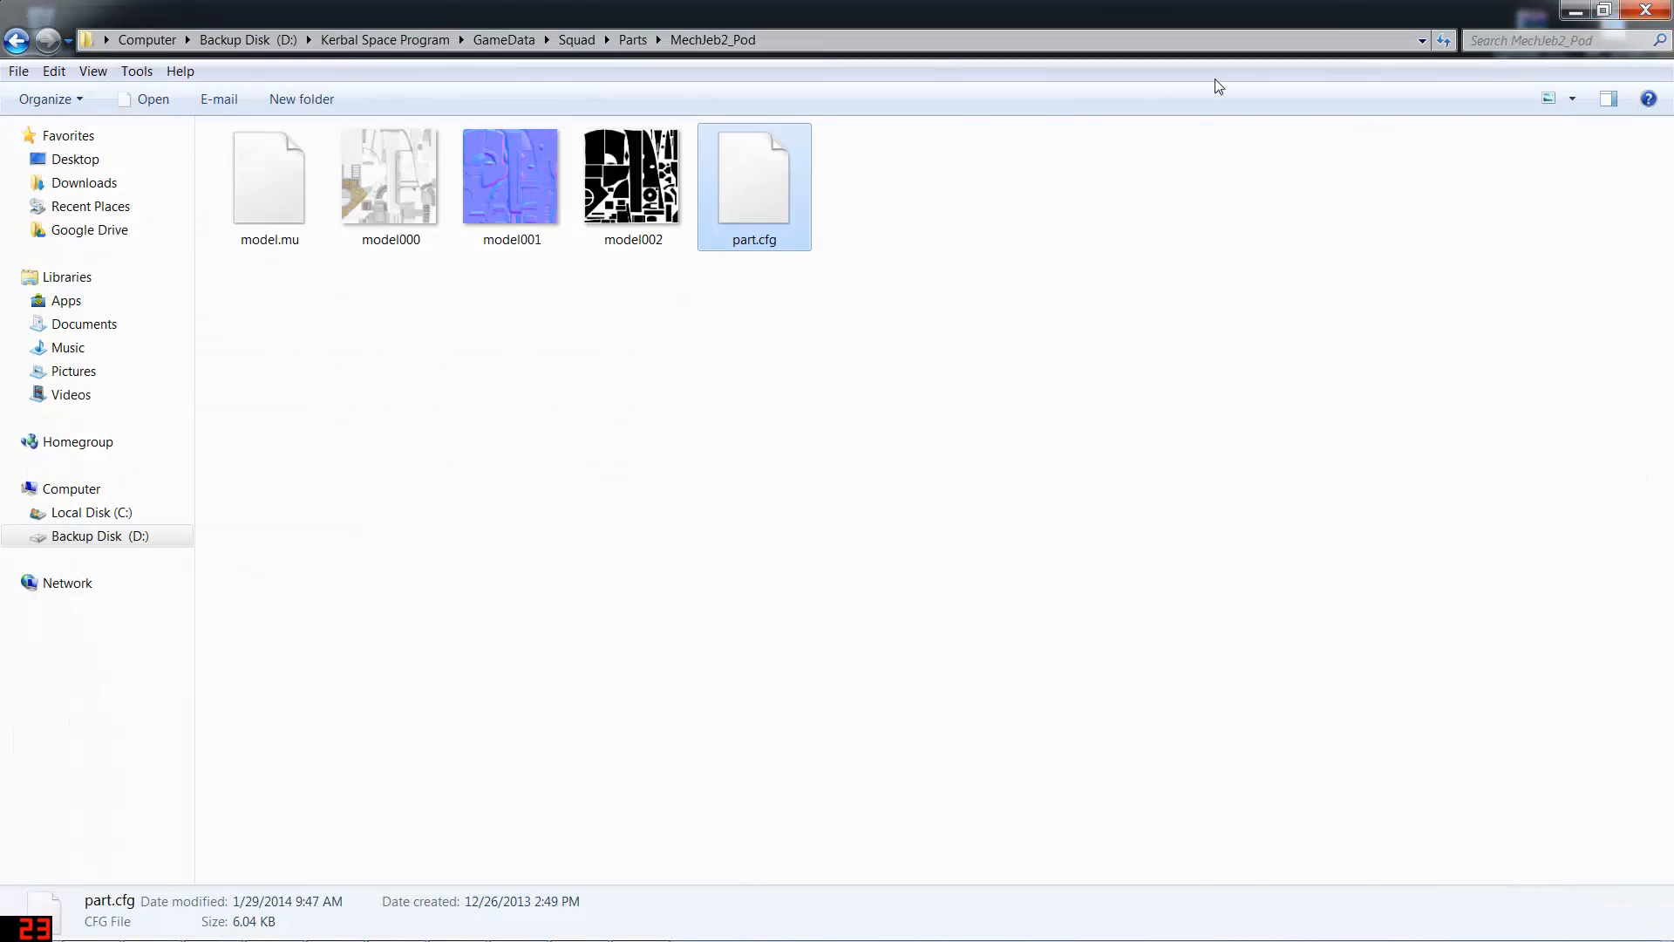
left_click(27, 921)
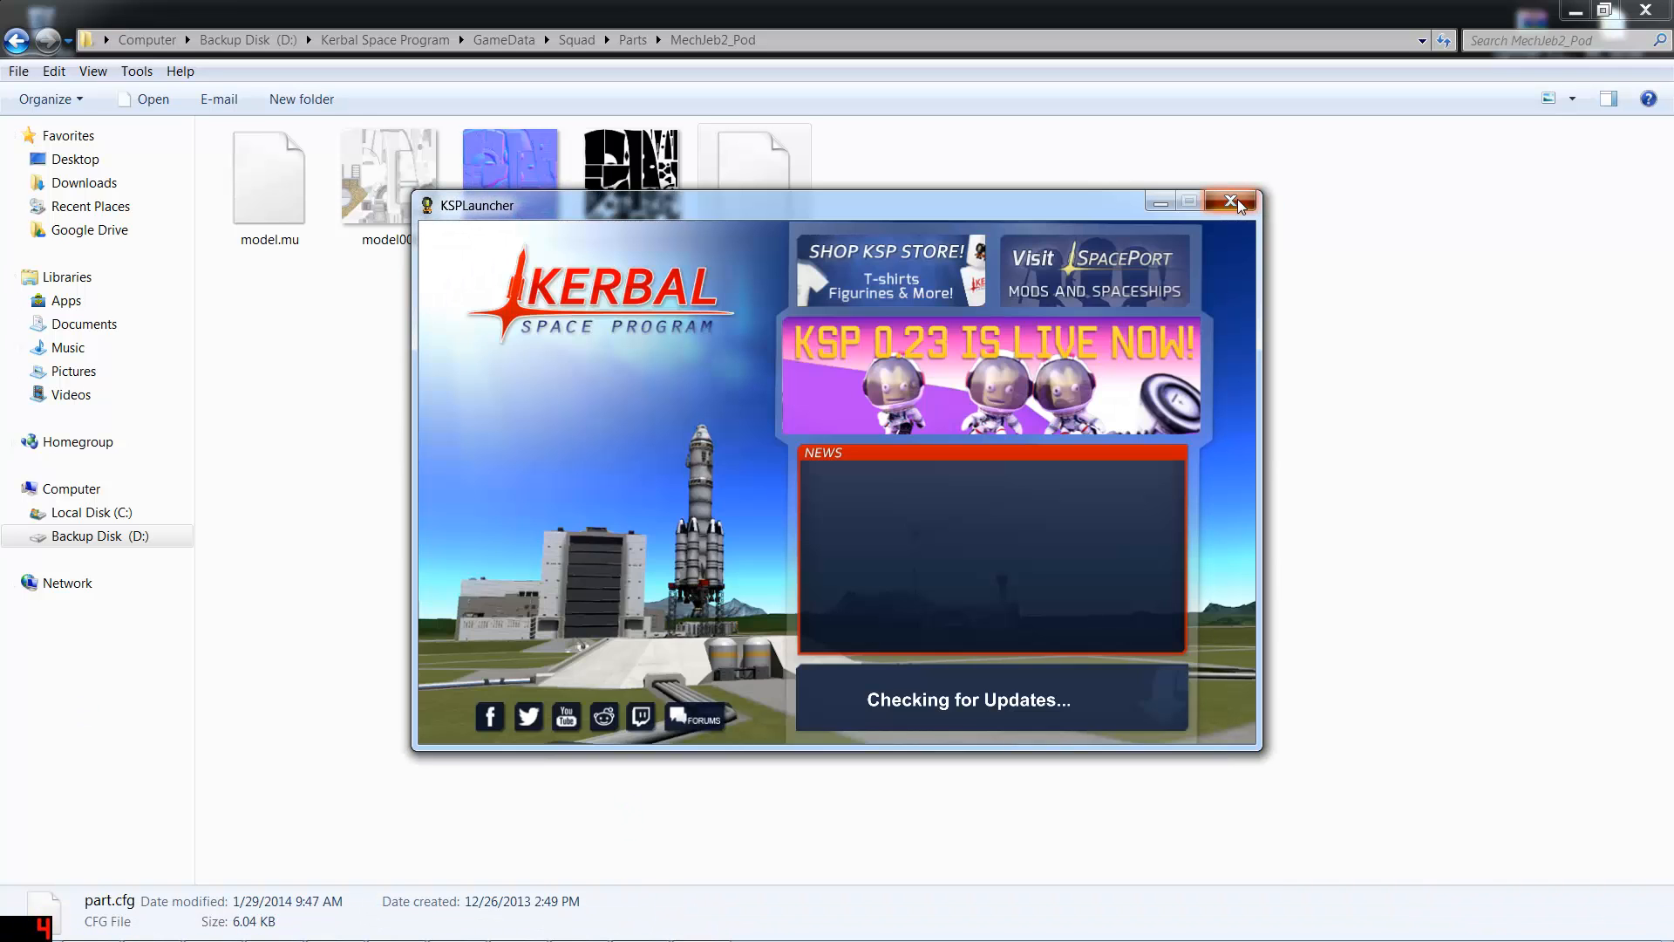
left_click(1230, 202)
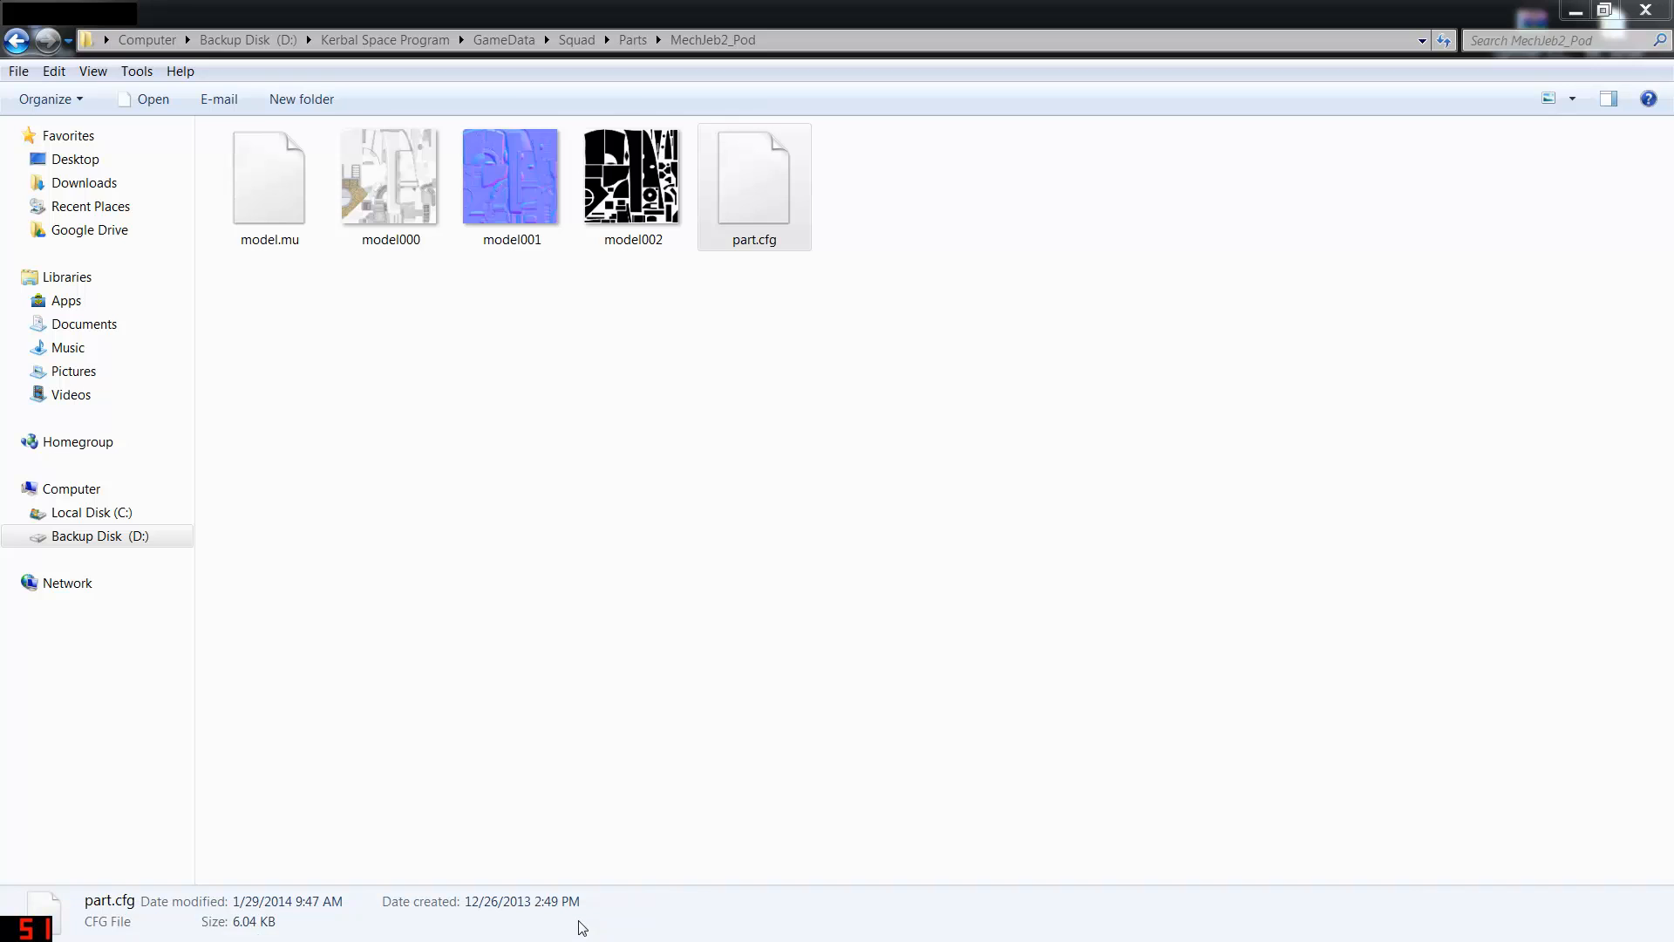
mouse_move(530, 476)
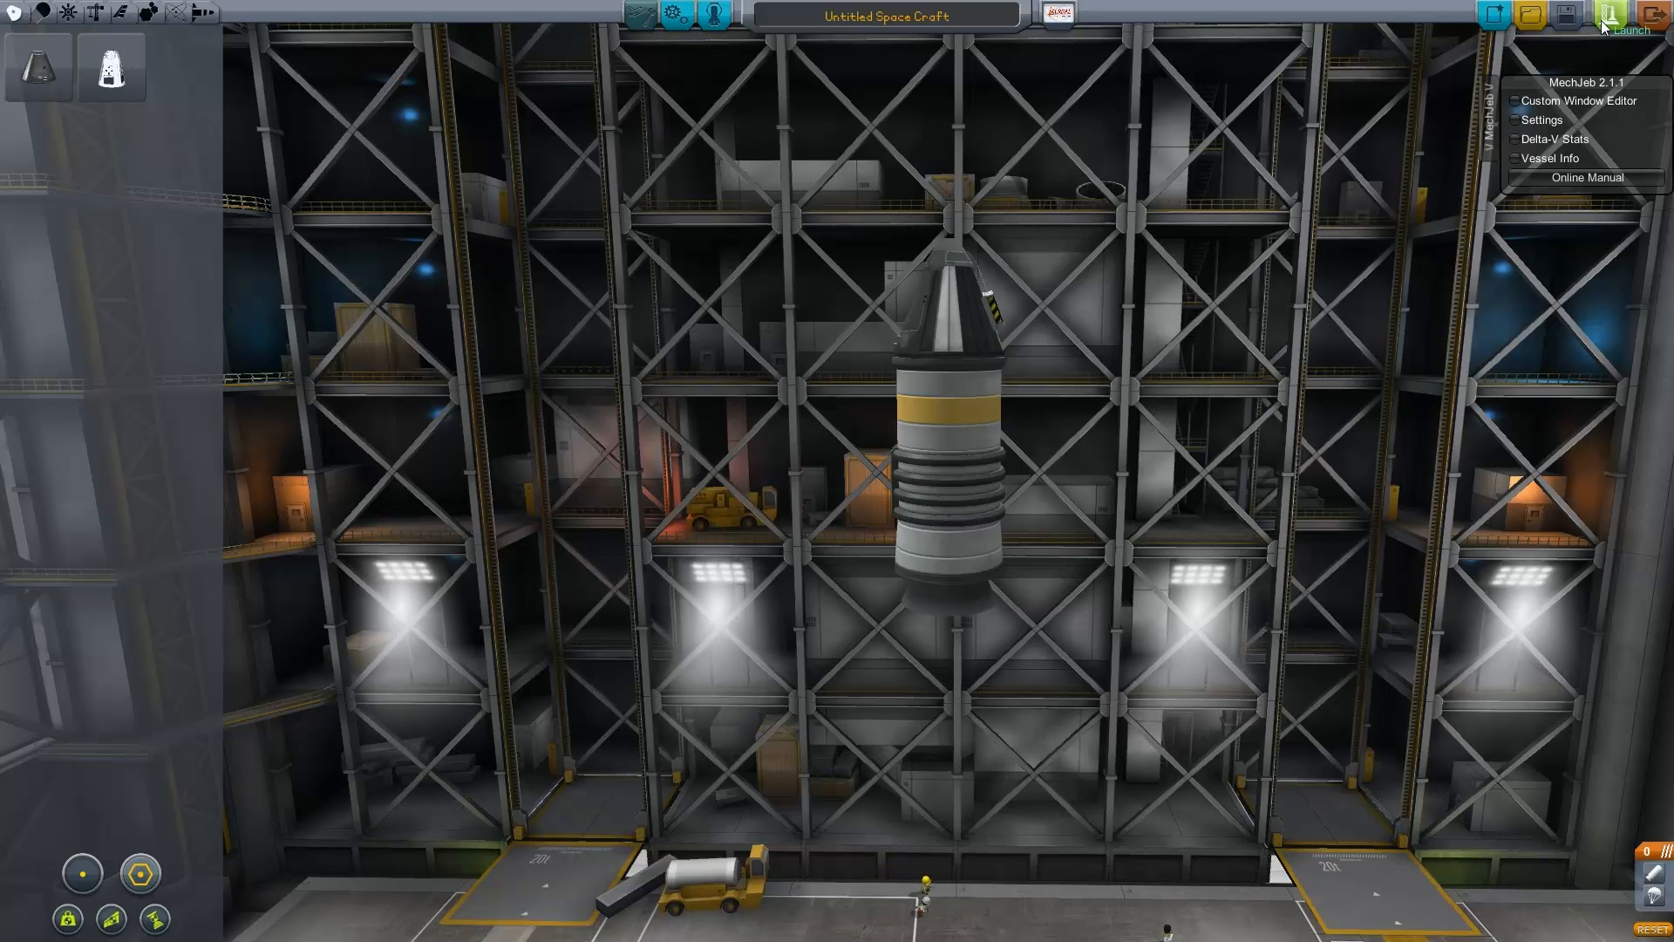
Exit the VAB after confirming the pod's MechJeb menu lists Custom Window Editor
left_click(1605, 15)
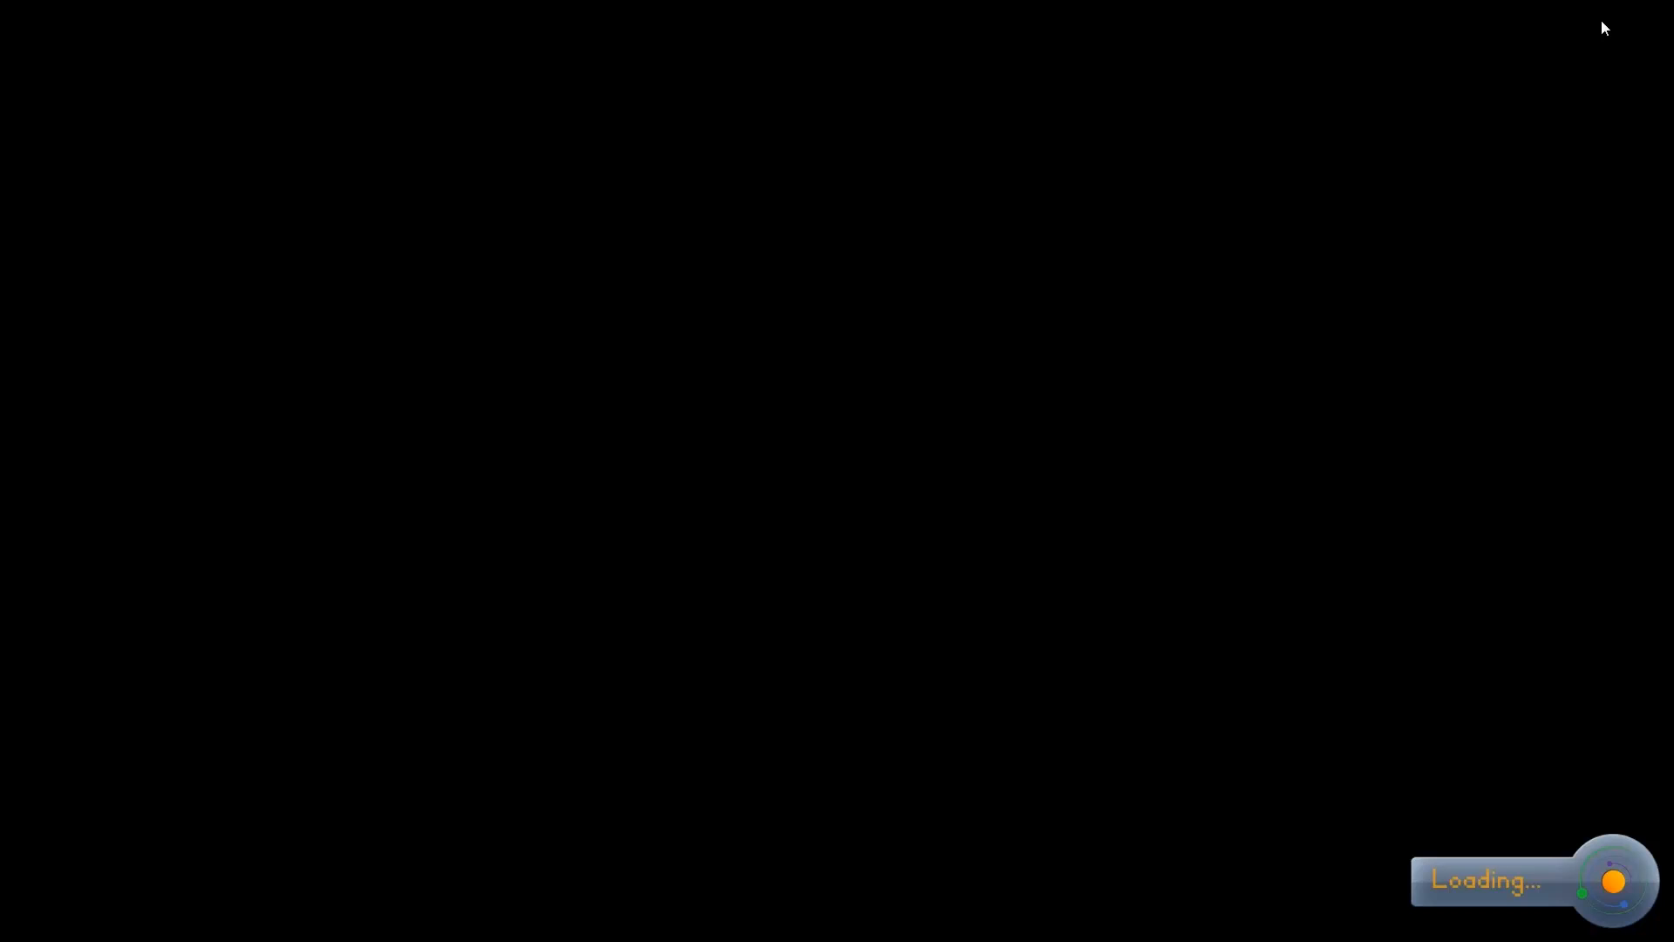